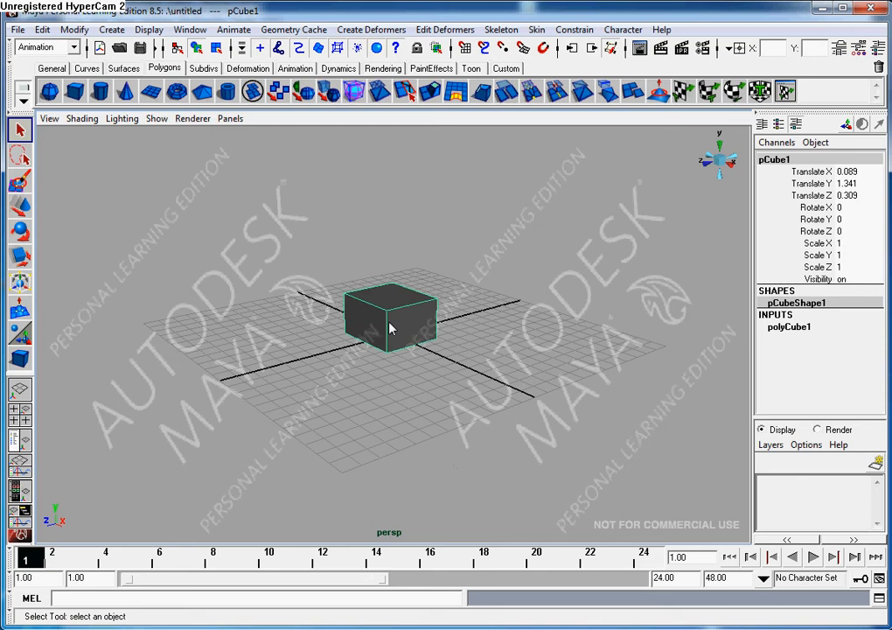
- Switch to the Move tool to push the cube forward along Z
click(20, 257)
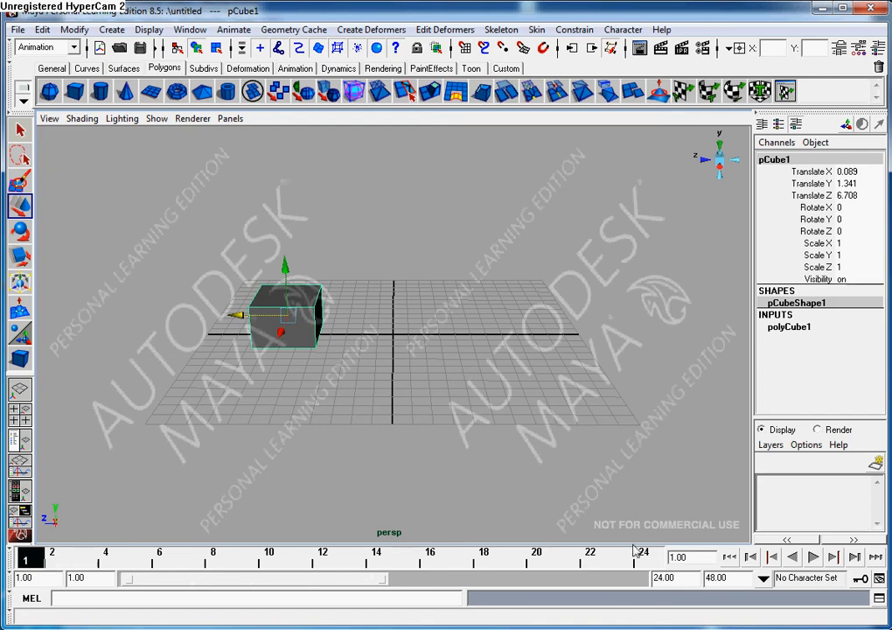
click(55, 558)
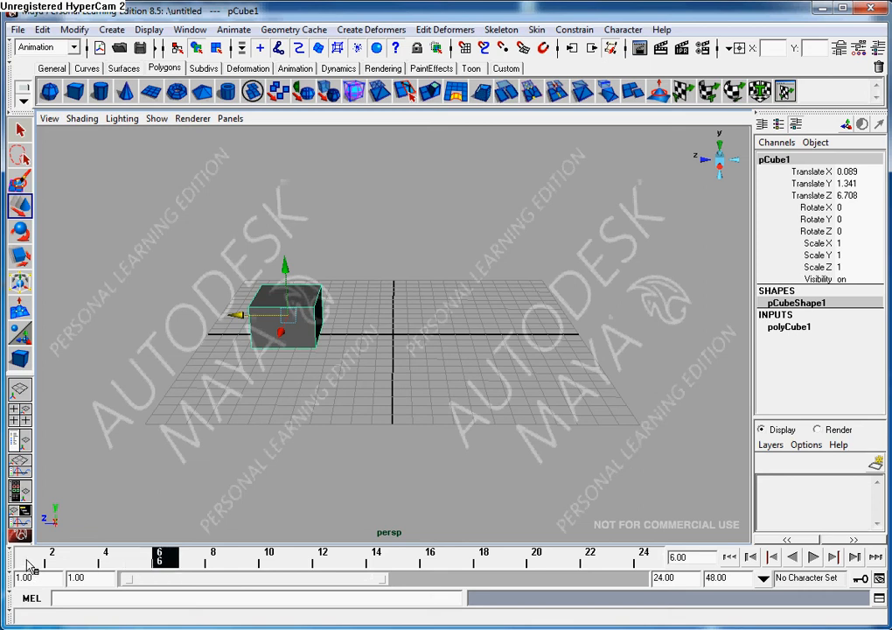
click(57, 556)
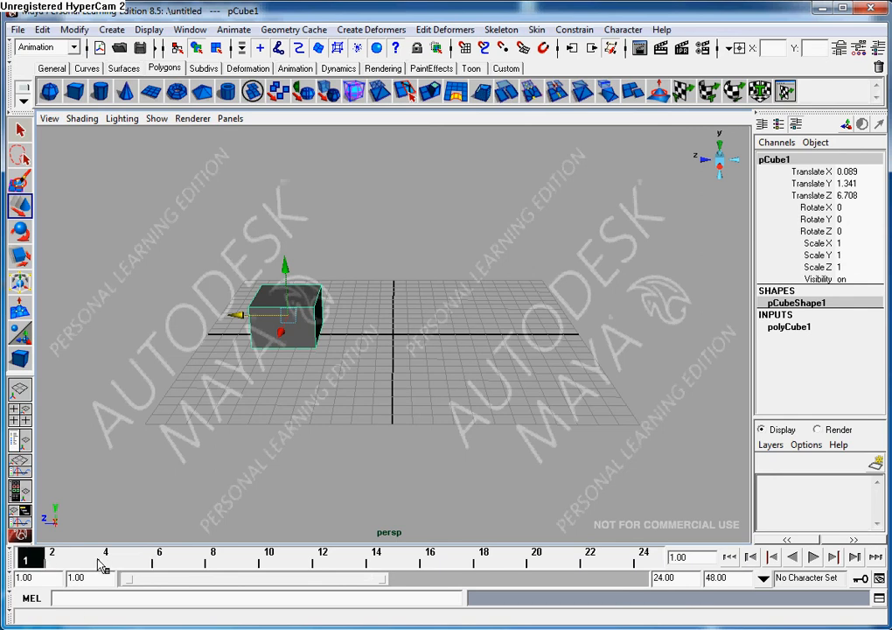
mouse_move(126, 553)
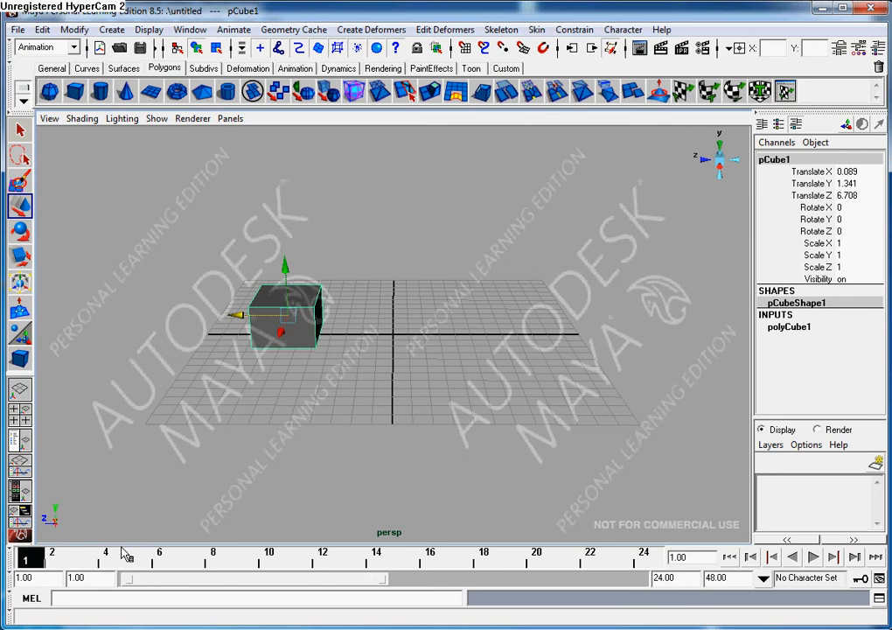
click(645, 557)
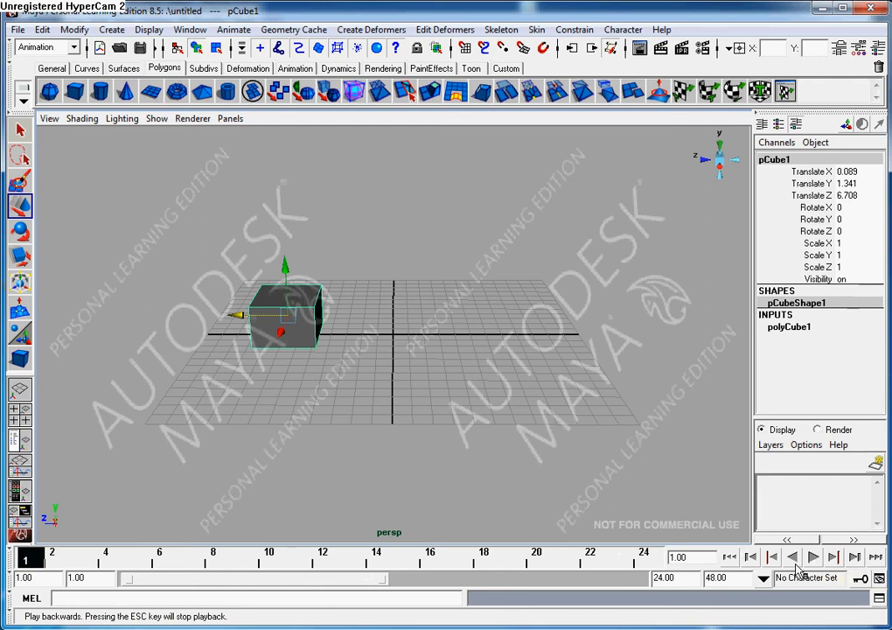
mouse_move(812, 556)
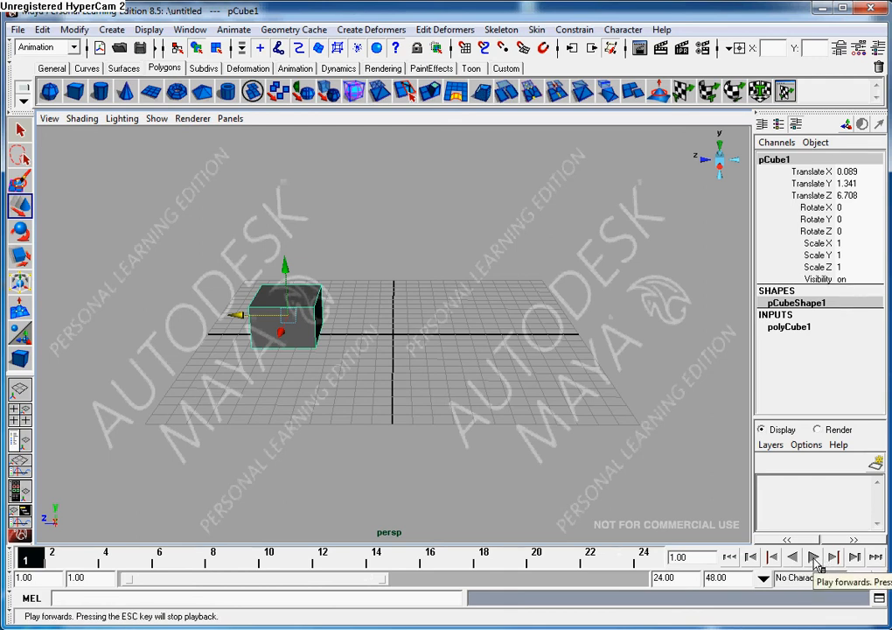
- Play the timeline forward and stop it at frame 13
click(811, 556)
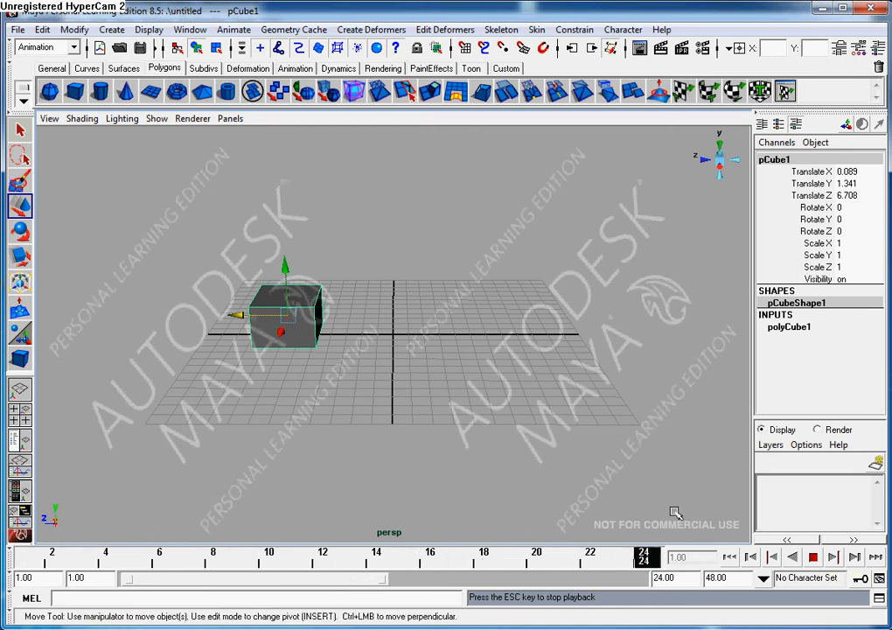
click(812, 556)
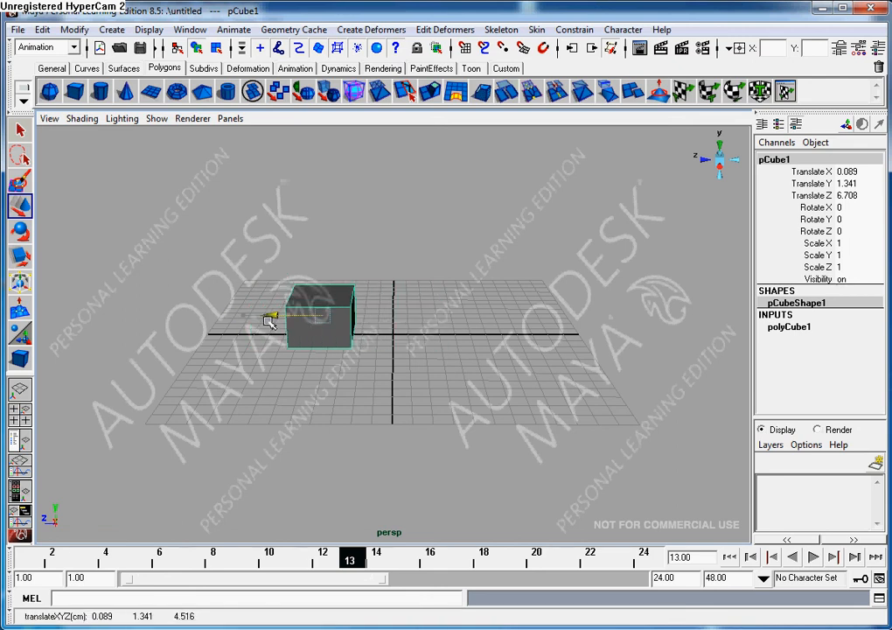
- Drag the cube along Z to its forward starting position and fine-tune it
drag(271, 318, 231, 318)
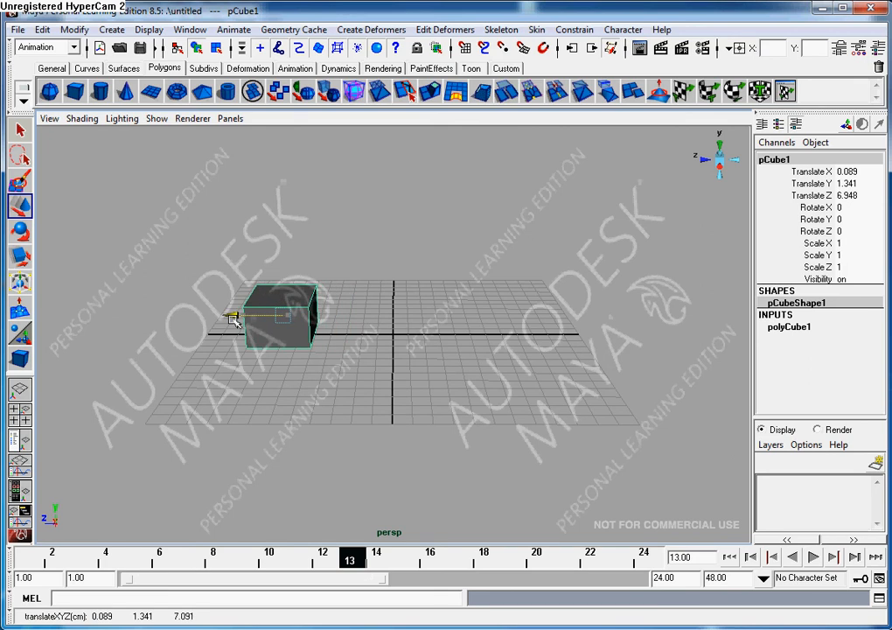
drag(235, 318, 235, 312)
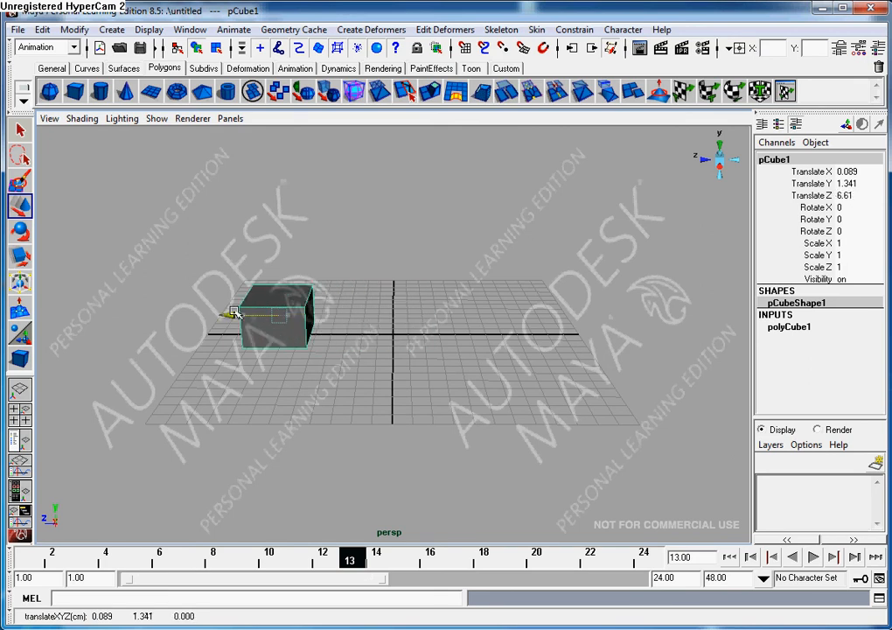
drag(236, 313, 262, 313)
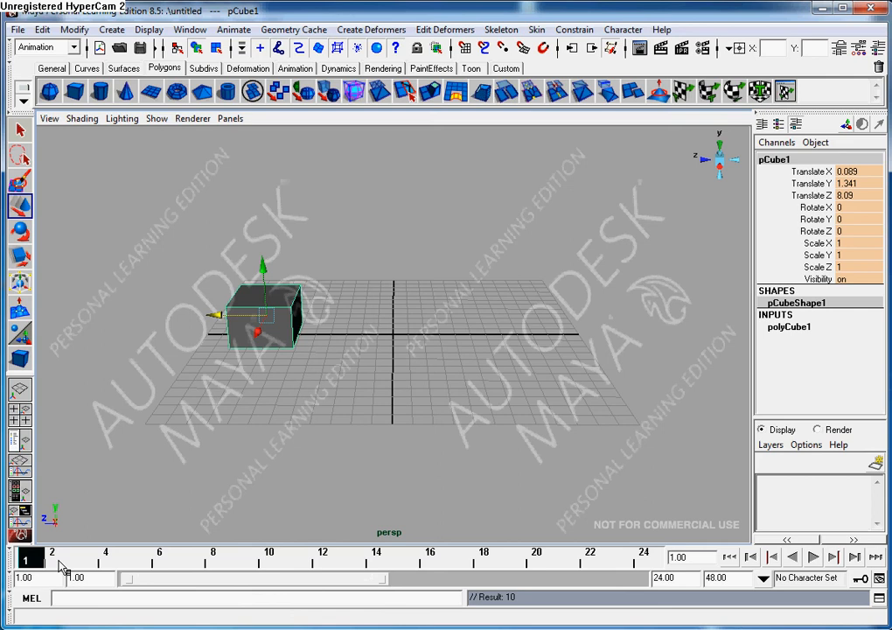
- Step the time slider to frame 2 and back to frame 1 to check the key
click(58, 557)
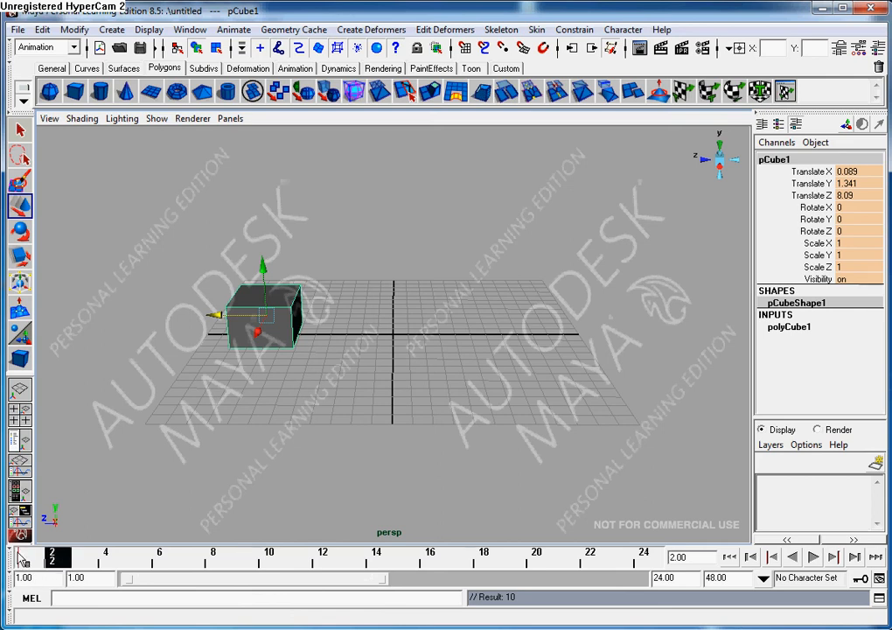
click(31, 556)
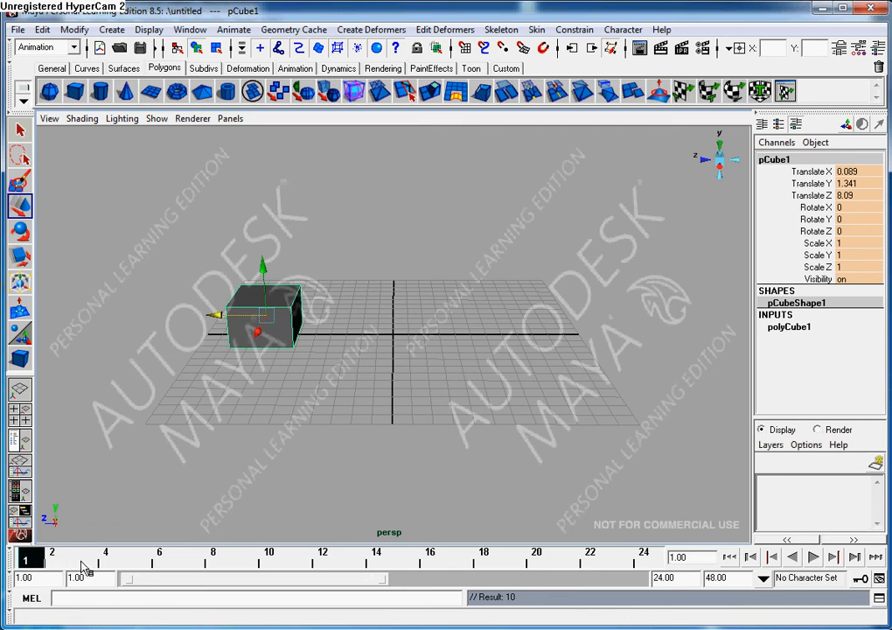
mouse_move(300, 566)
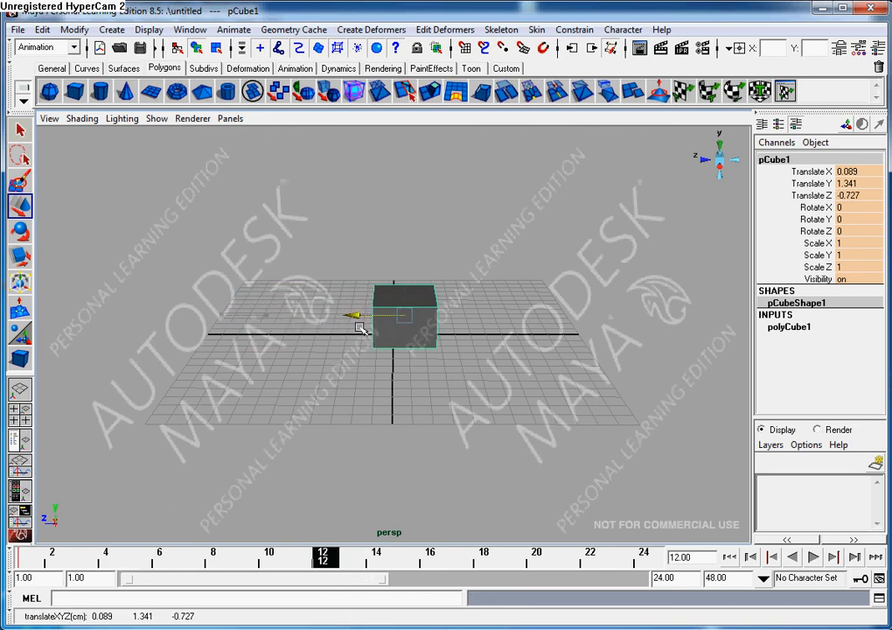
- Move the cube along Z to its frame 12 position and return near the timeline start
drag(360, 329, 412, 335)
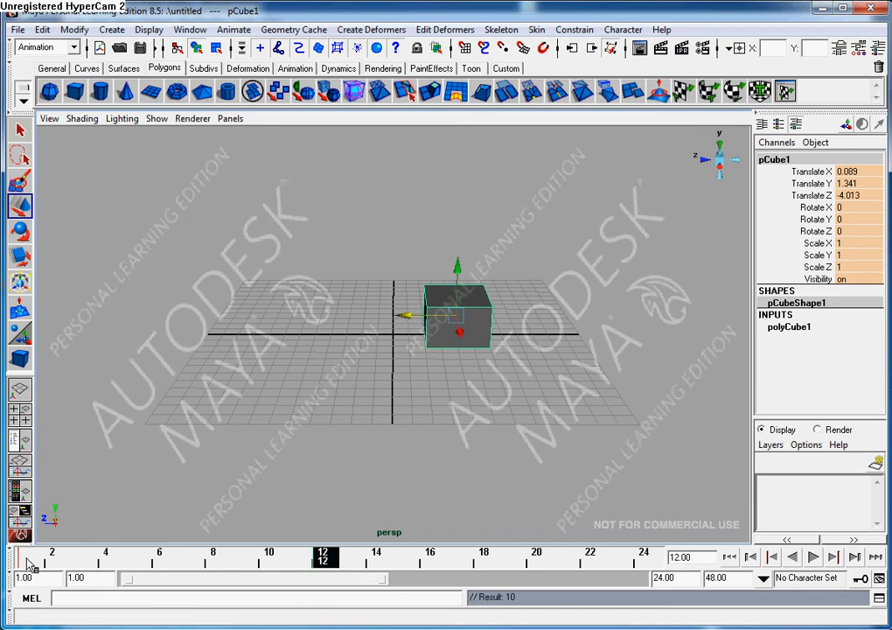
click(79, 556)
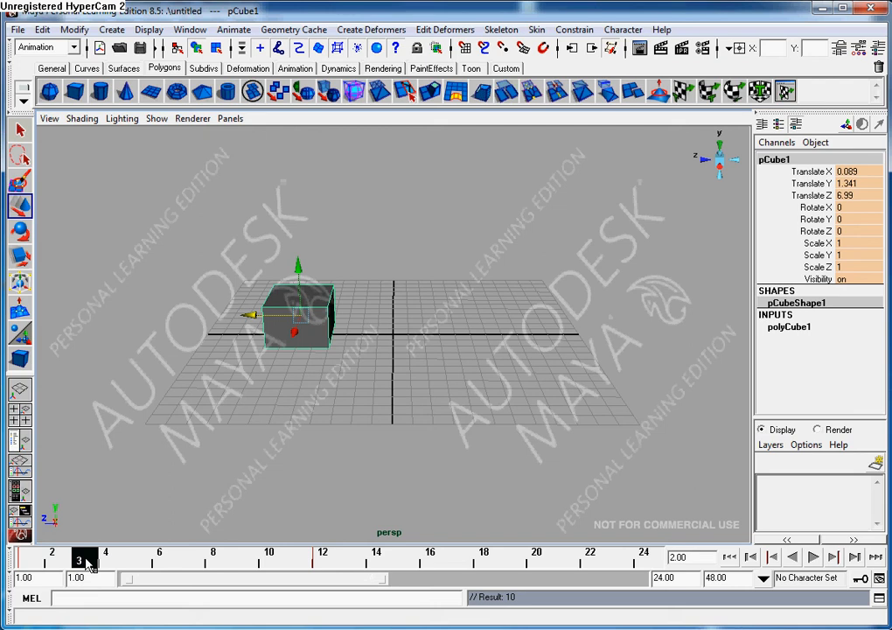
click(270, 556)
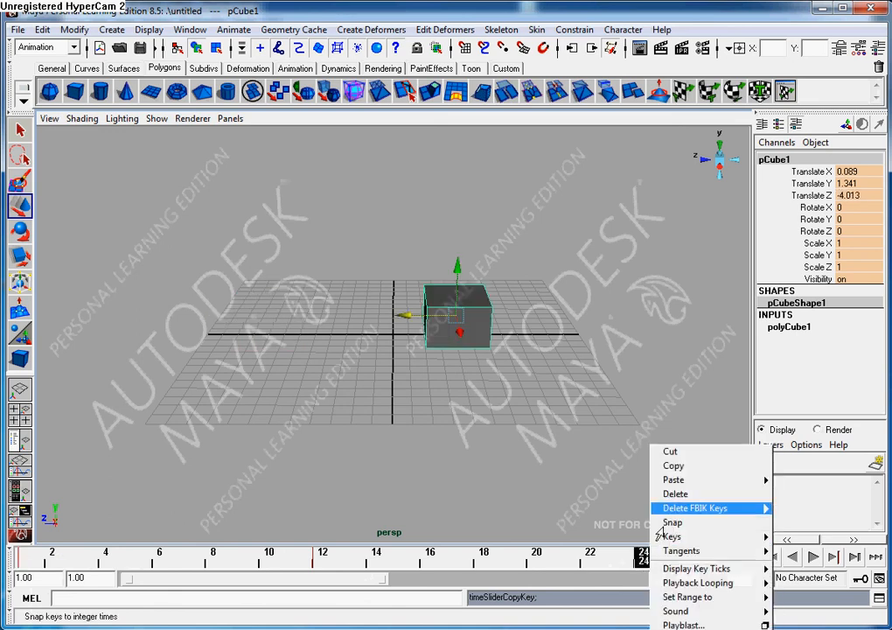
mouse_move(672, 479)
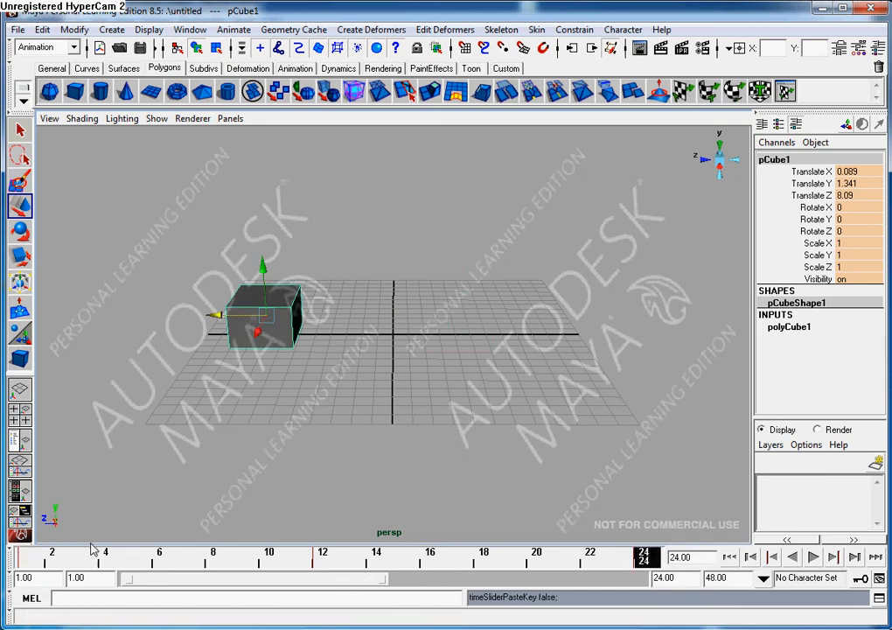
- Return to frame 1 and play the animation forward
click(790, 556)
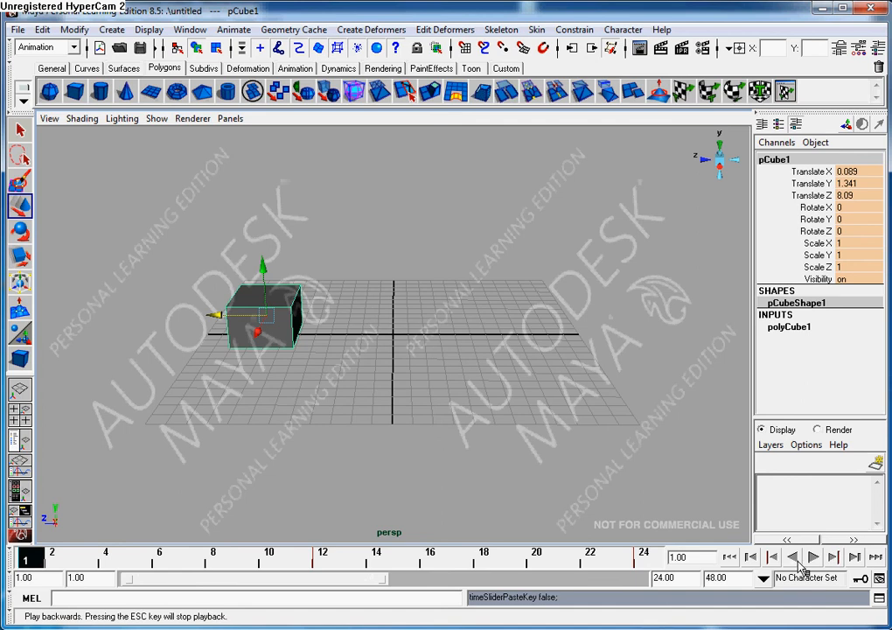
click(812, 557)
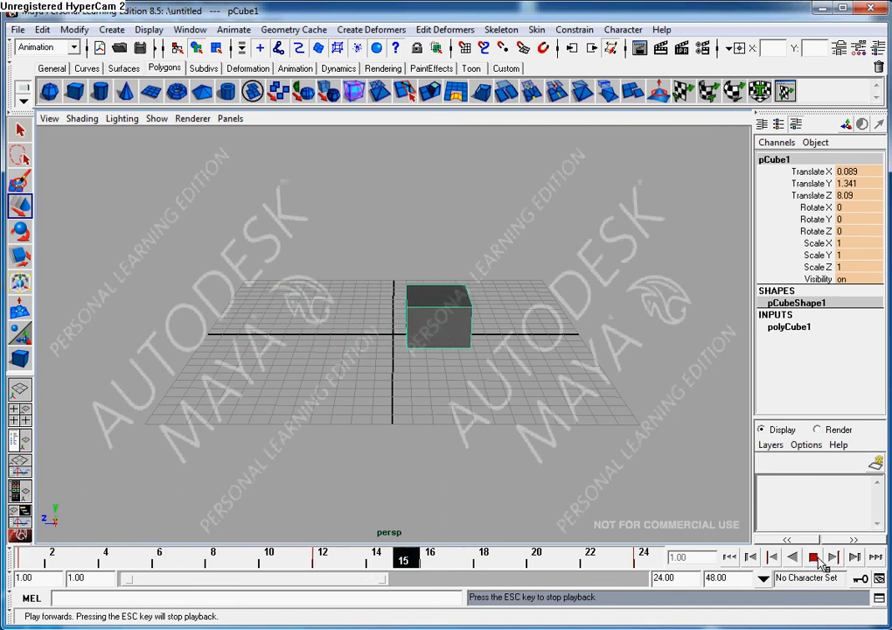
- Preview the back-and-forth loop, then stop playback around frame 12
click(811, 556)
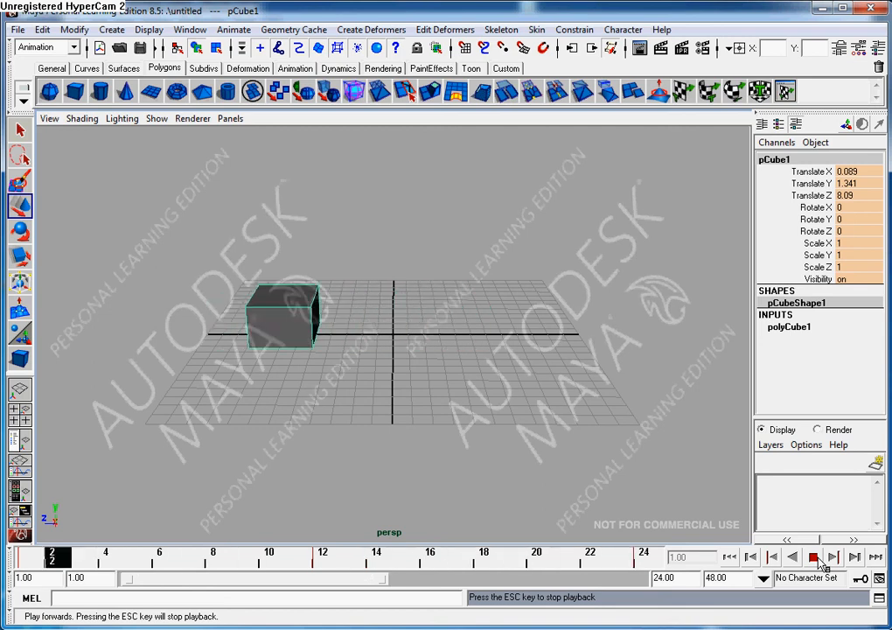
click(811, 557)
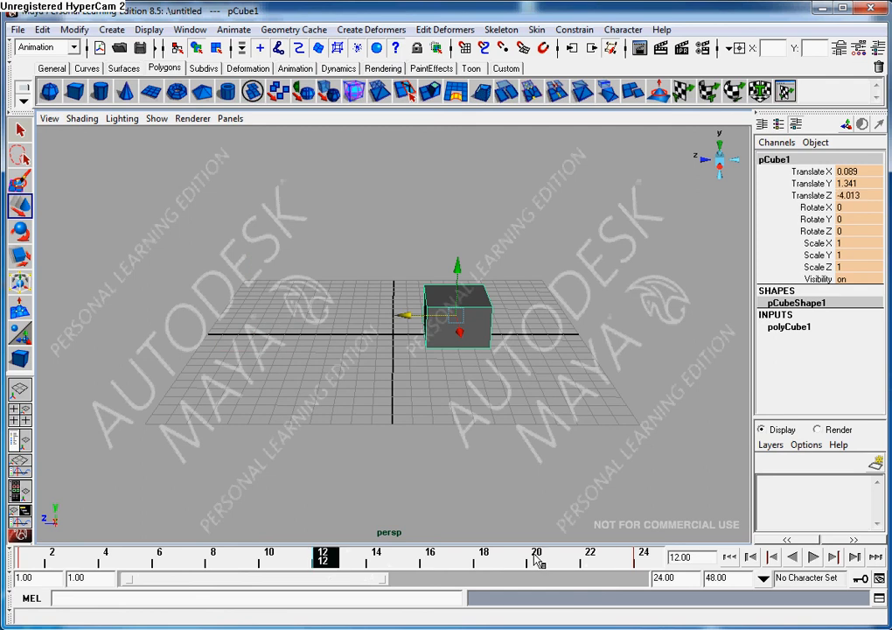
mouse_move(647, 559)
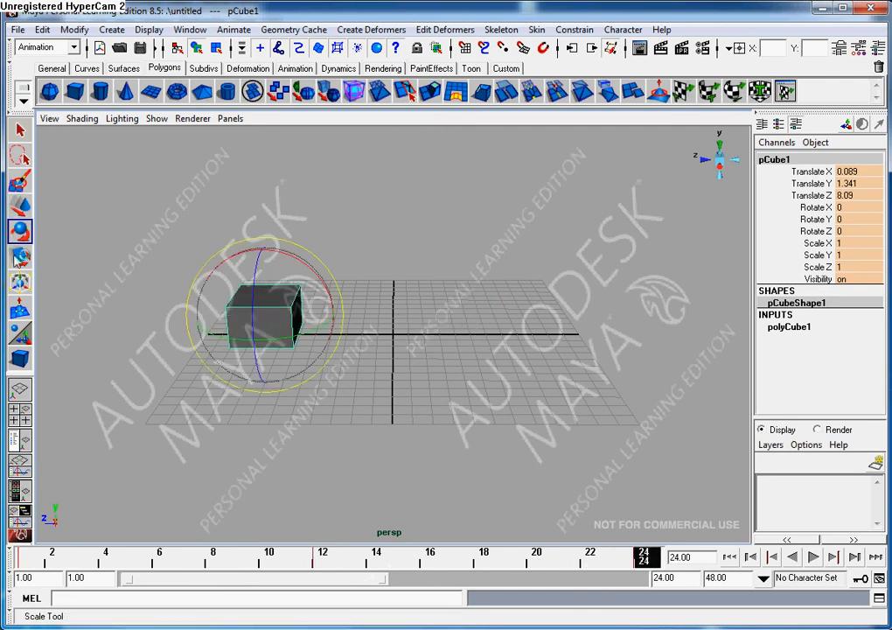
- Check the cube at frame 12 and frame 1, then replay the animation from the start
click(19, 205)
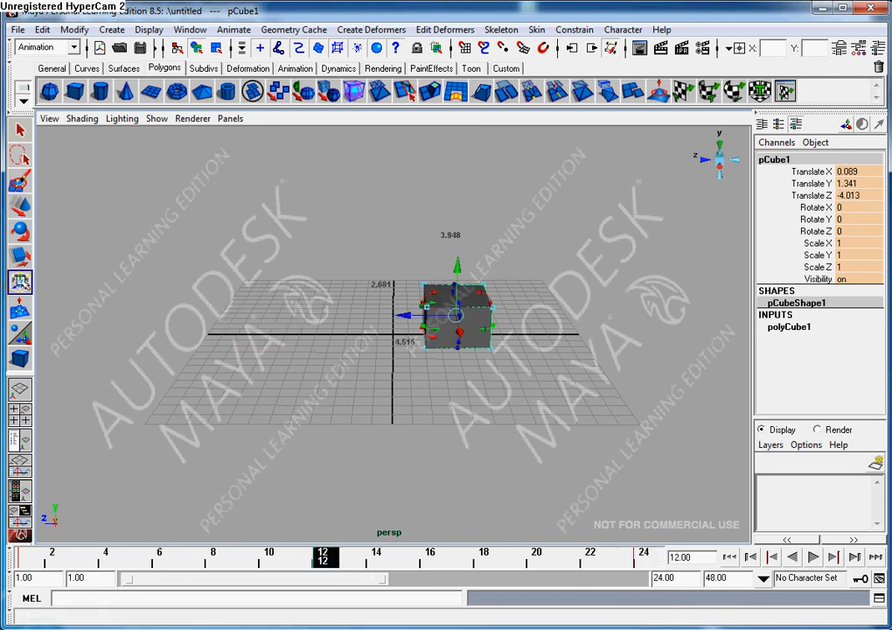
click(19, 230)
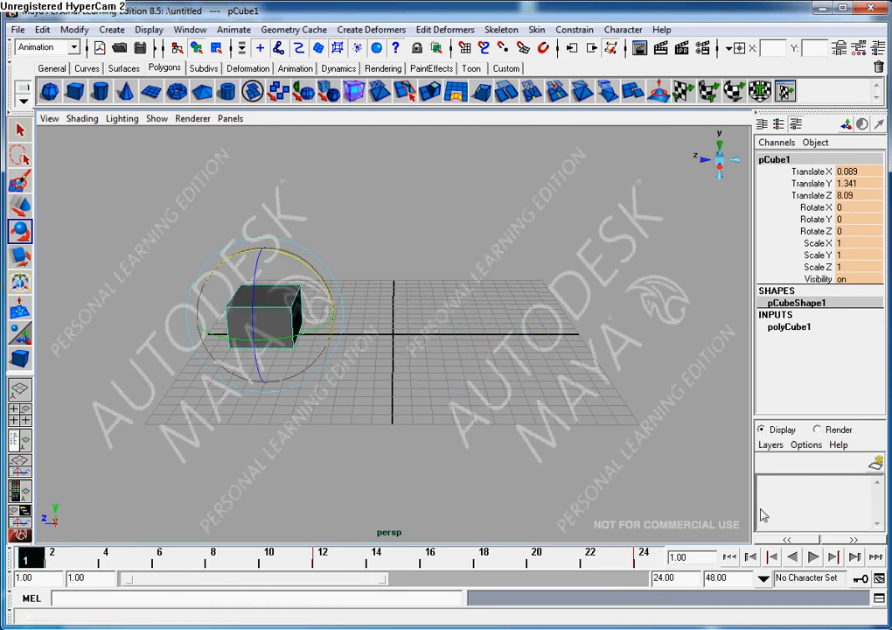
click(811, 556)
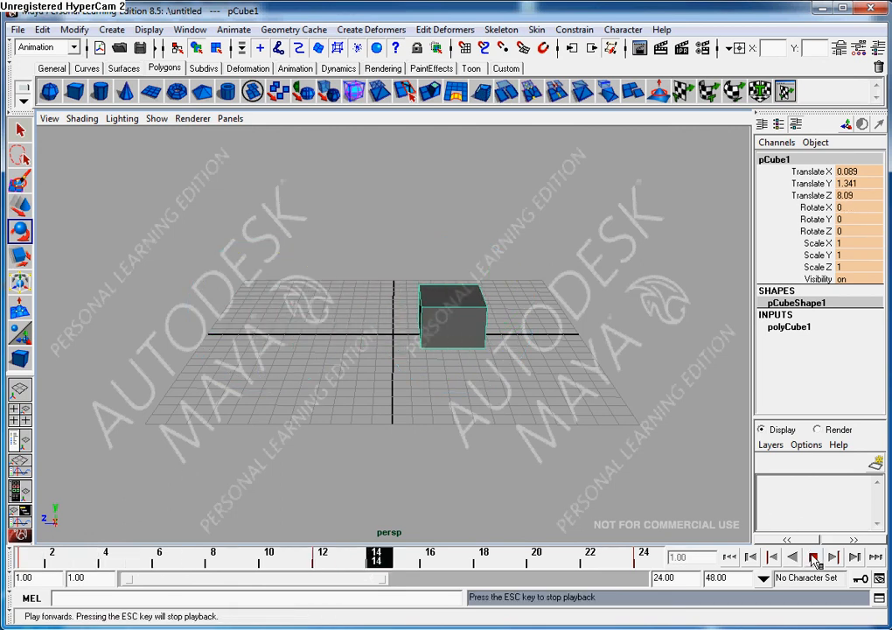